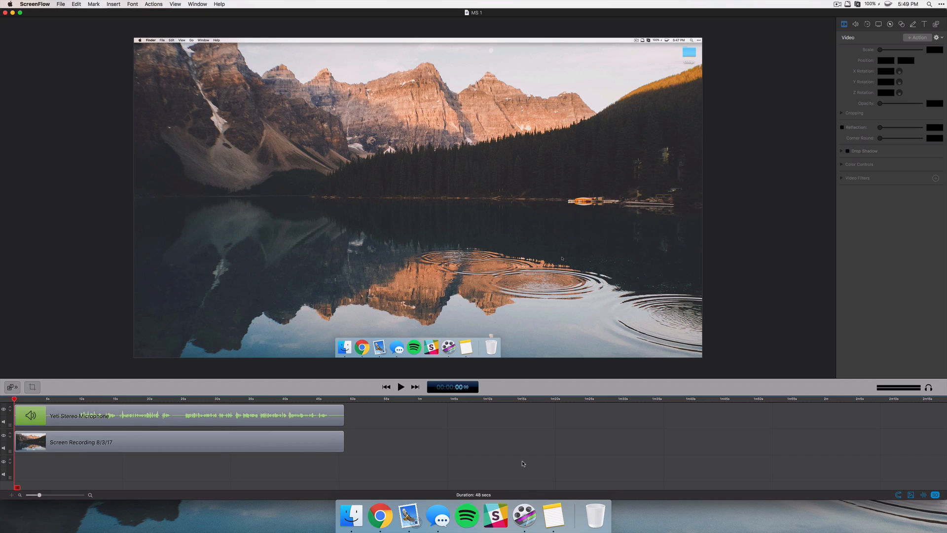
mouse_move(523, 515)
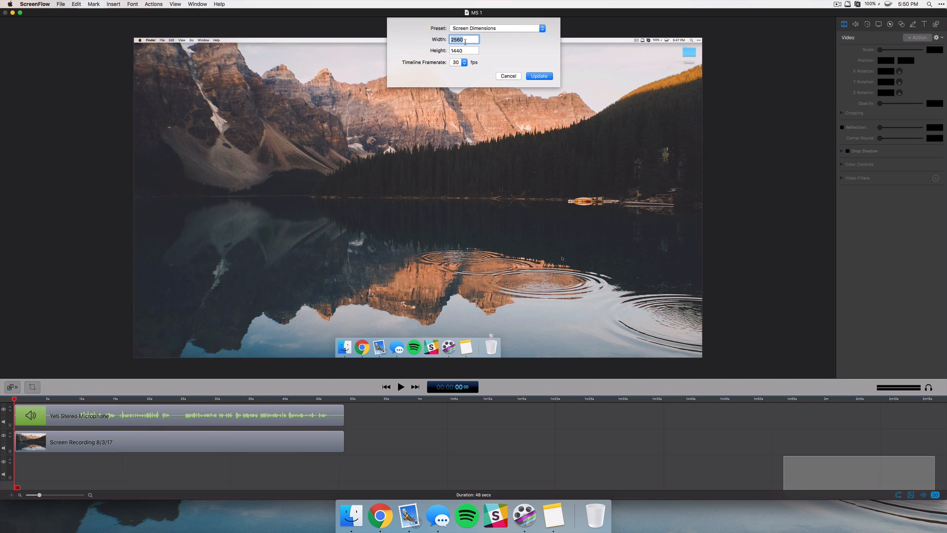
Step: Dismiss the document settings and start a new document via File > New, on the New Recording page
click(458, 62)
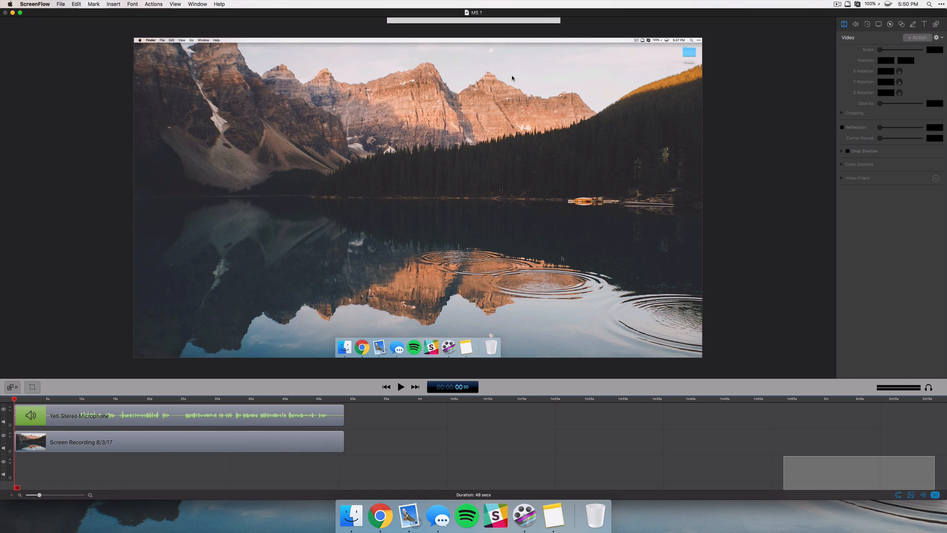
click(60, 4)
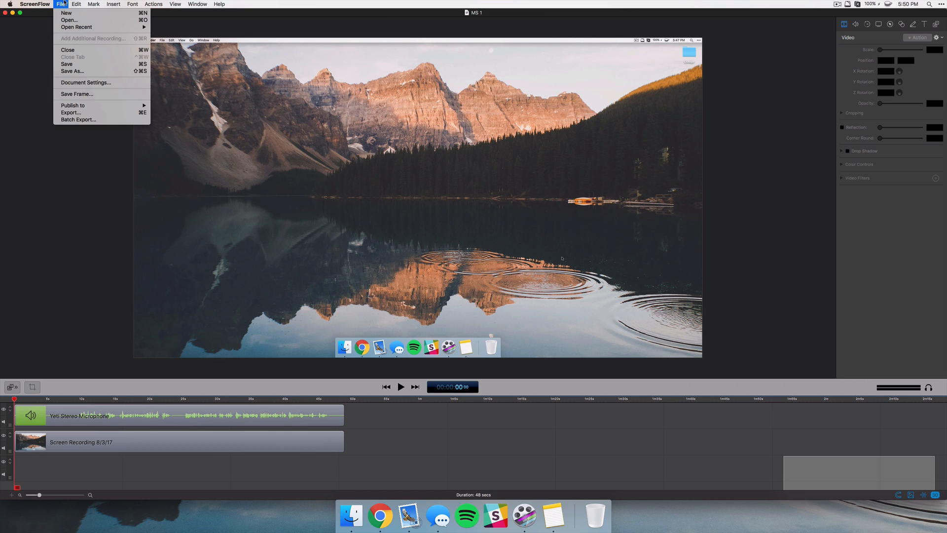
click(66, 12)
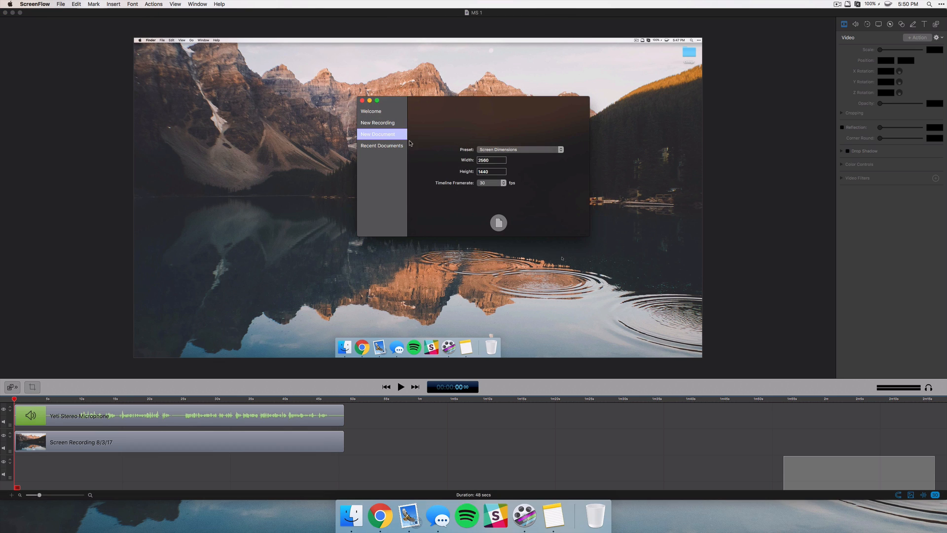
click(378, 123)
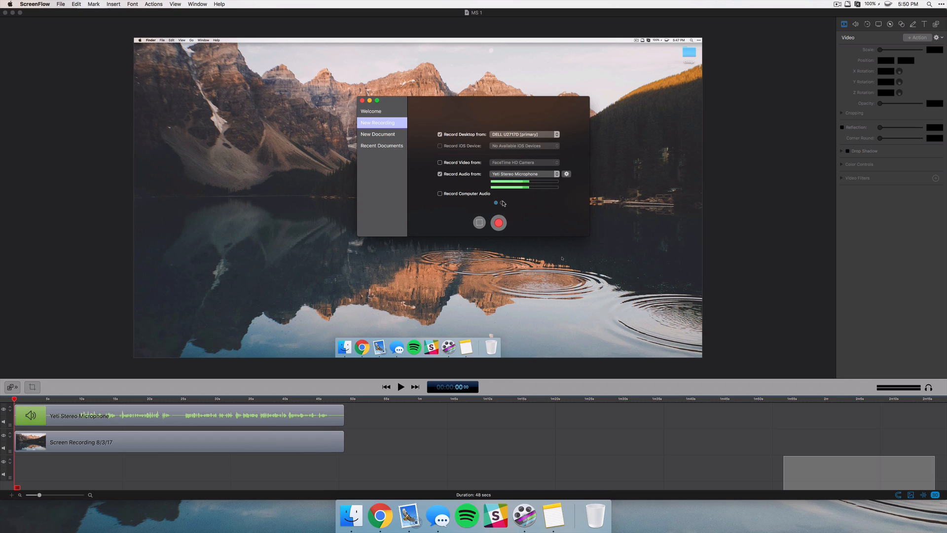
Step: Check the Record Desktop Framerate choices, leaving it at Highest, and leave the new recording window
click(501, 202)
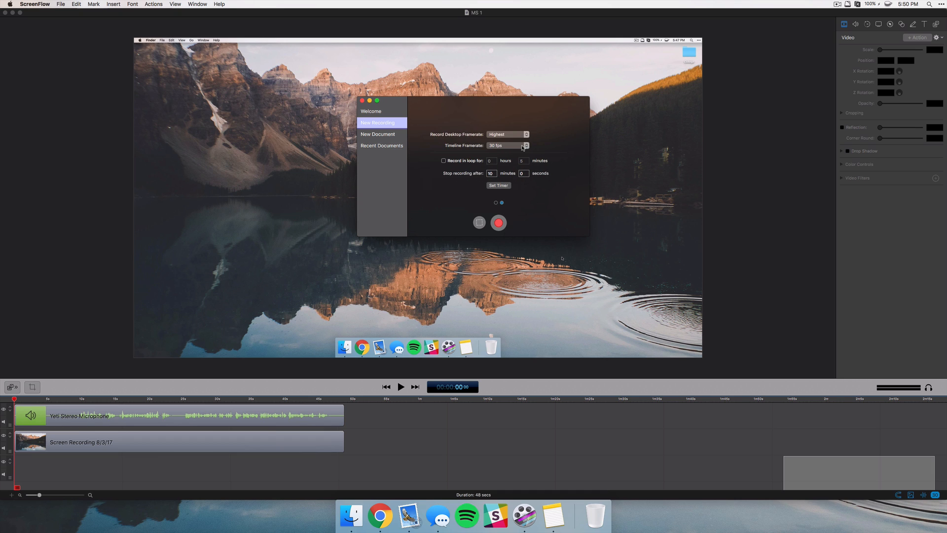
mouse_move(551, 142)
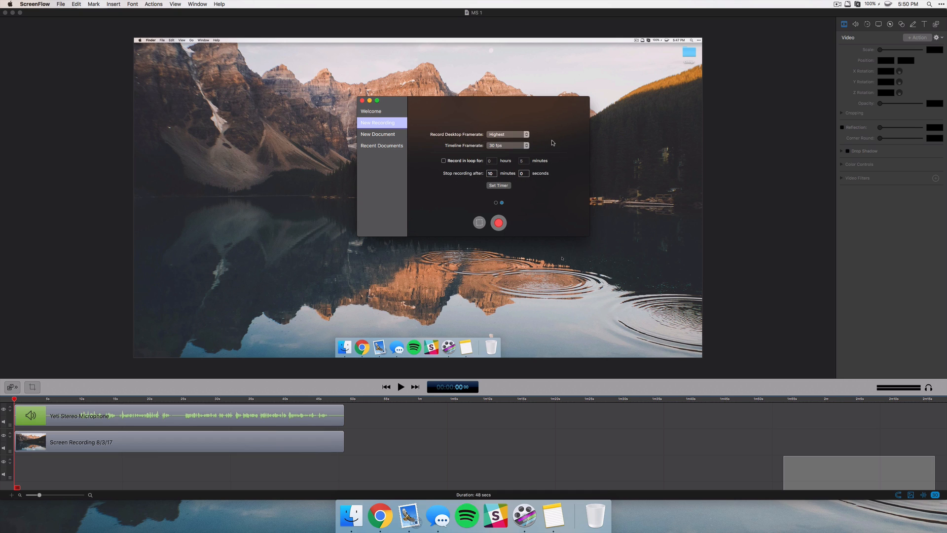
click(507, 134)
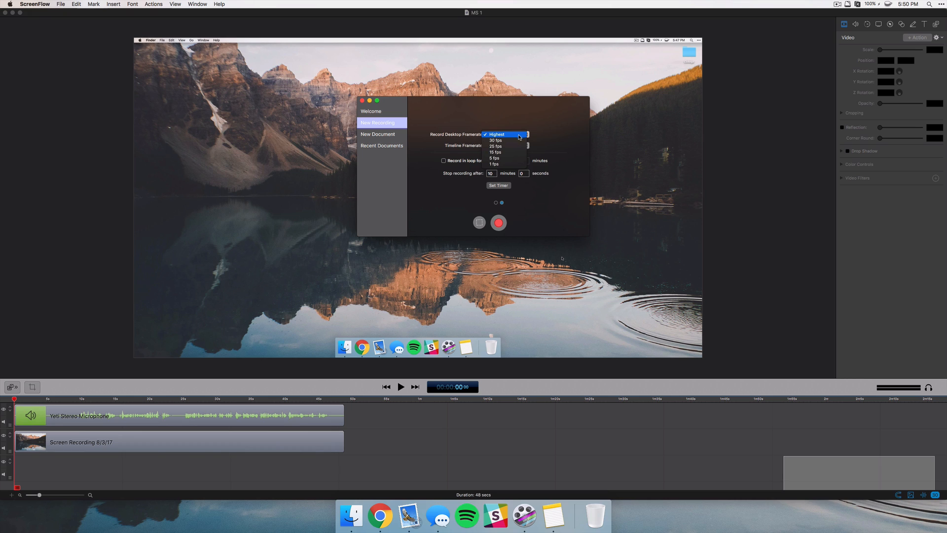
click(496, 134)
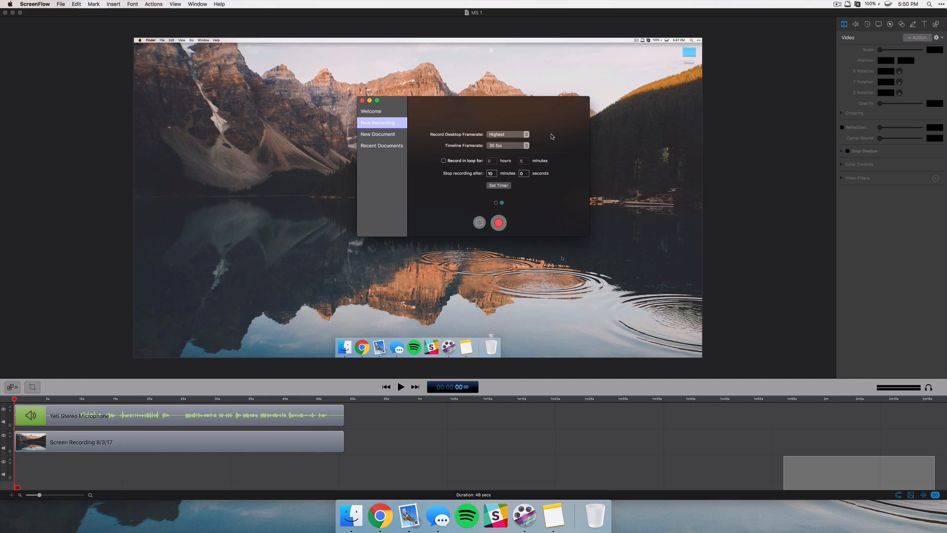
click(507, 134)
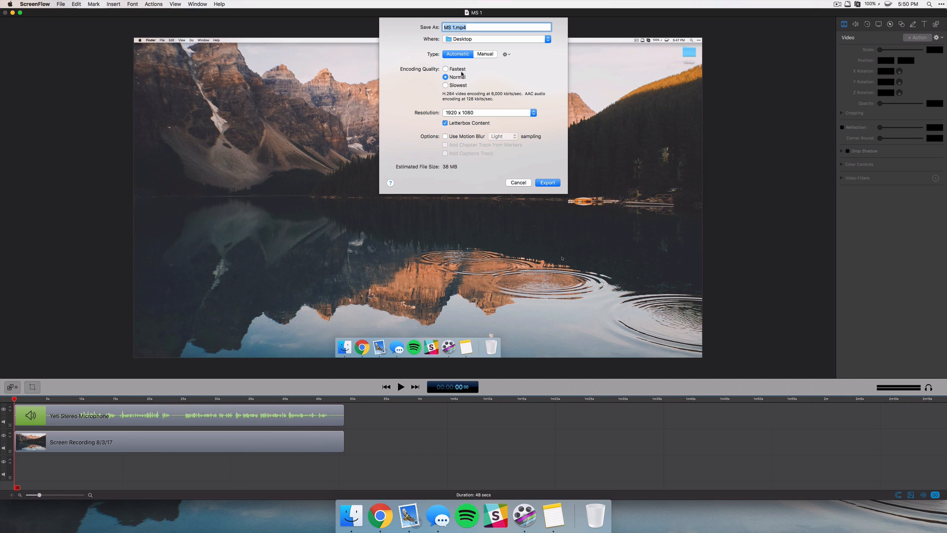
Step: Choose Slowest encoding quality (after trying Fastest) and enable motion blur at Light
click(445, 69)
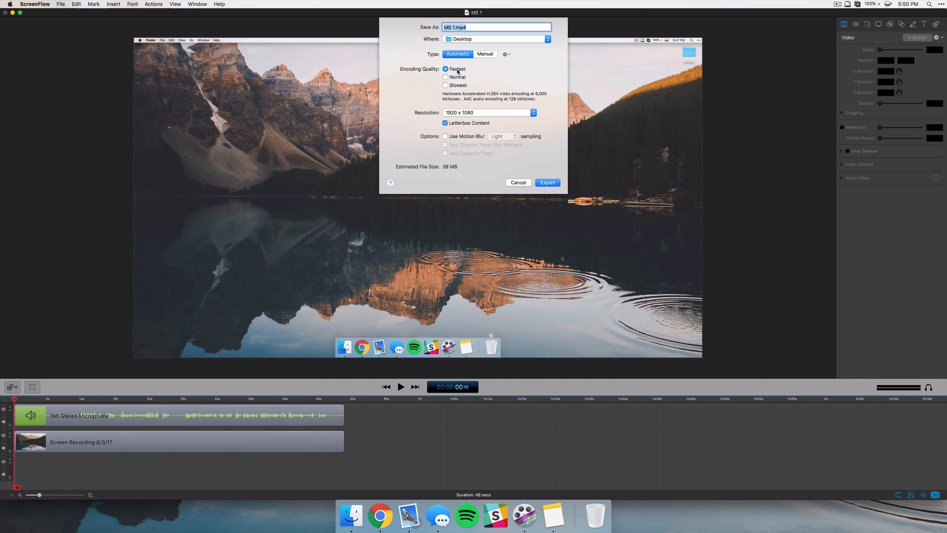
click(446, 84)
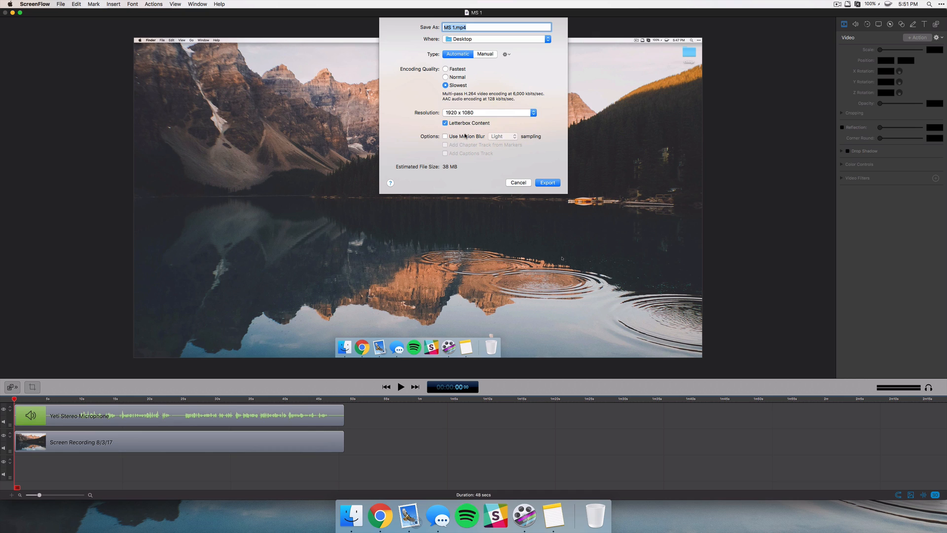
mouse_move(462, 139)
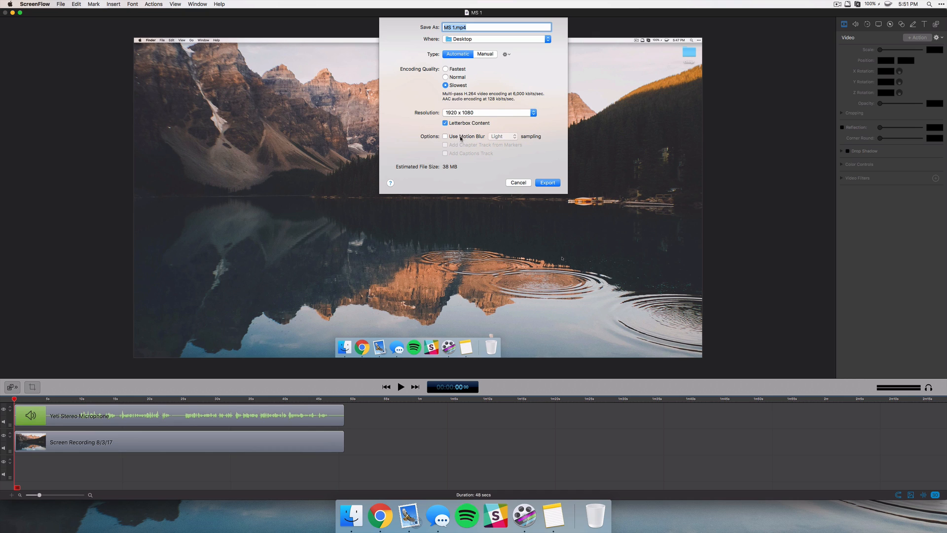
click(445, 136)
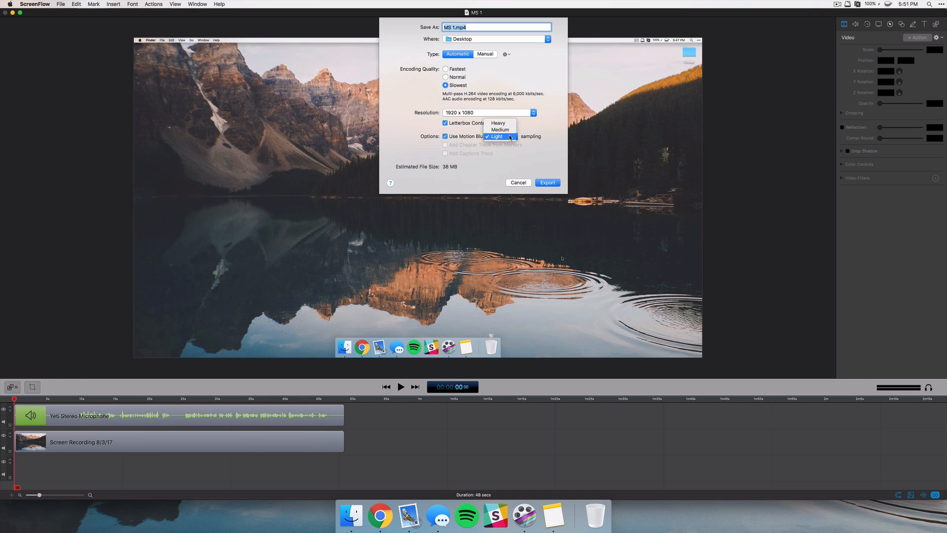
click(496, 136)
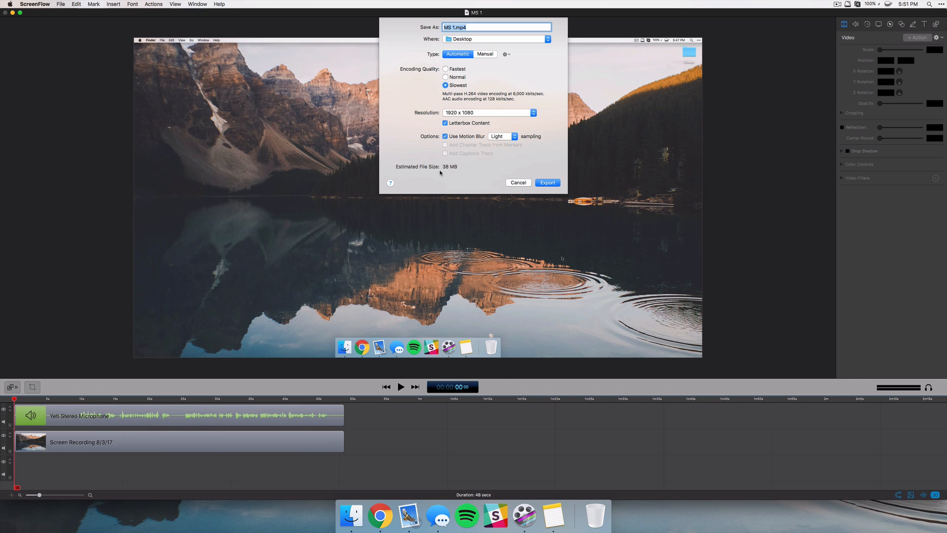
mouse_move(442, 175)
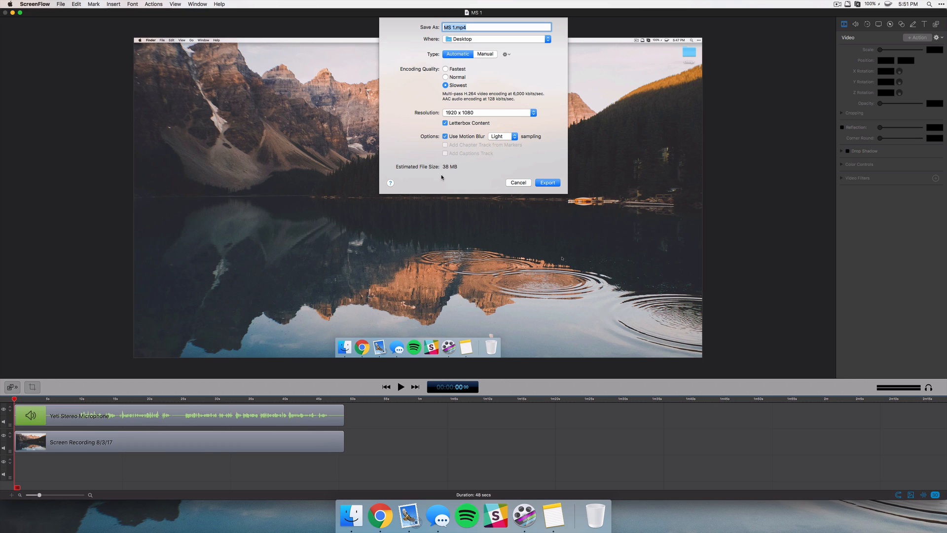
mouse_move(461, 171)
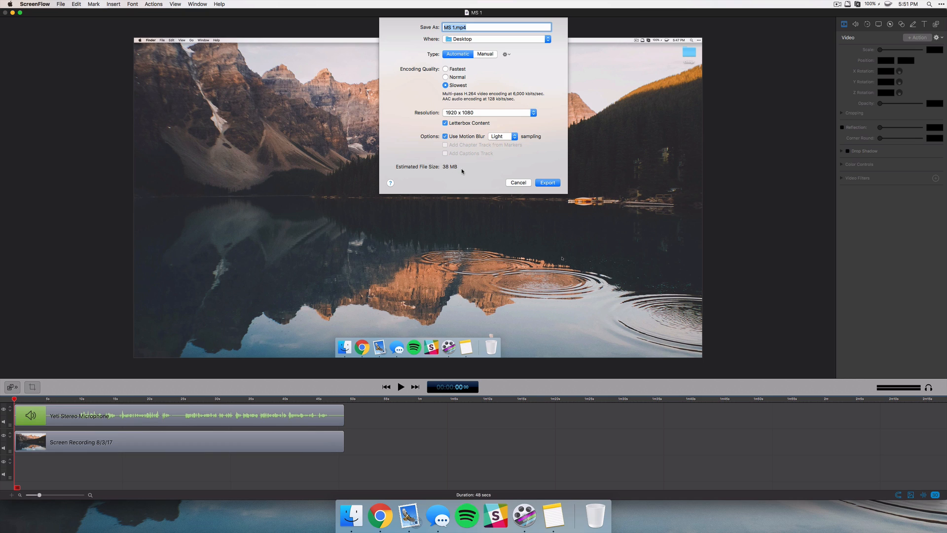
mouse_move(502, 68)
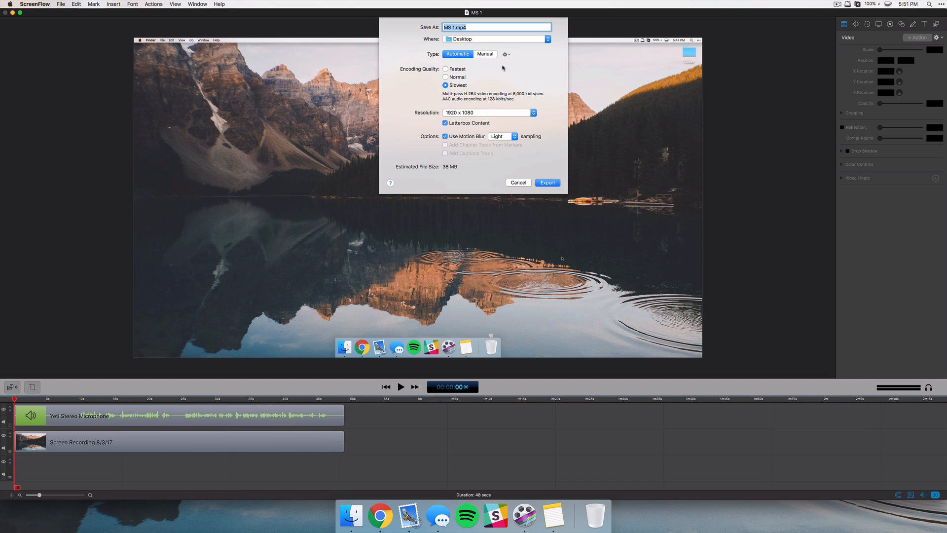
Step: Switch export to Manual with the Web - High preset and review its H.264/AAC custom settings unchanged
click(485, 53)
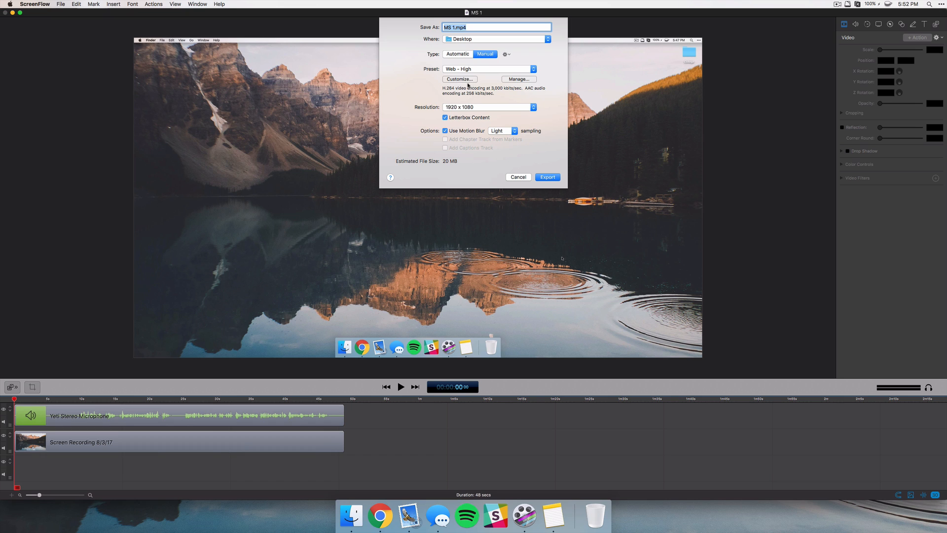
click(459, 79)
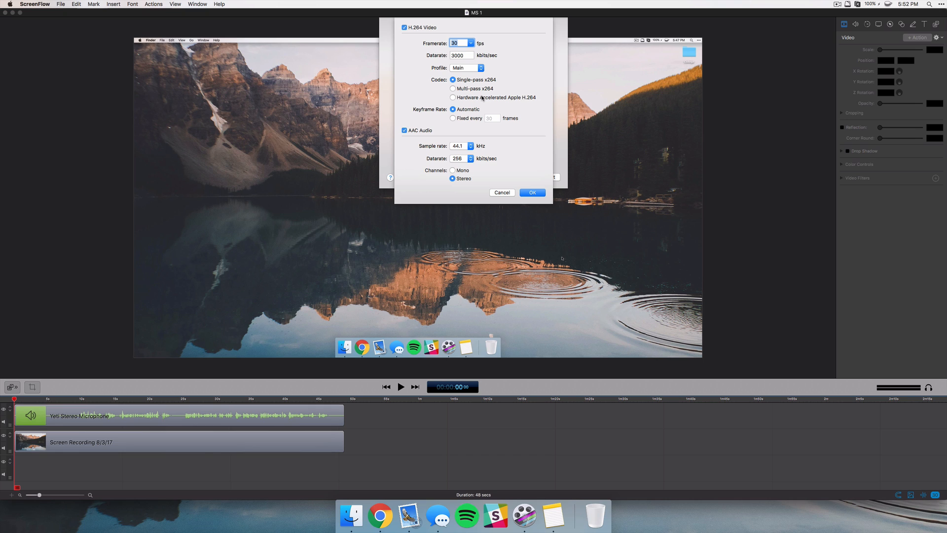
mouse_move(481, 99)
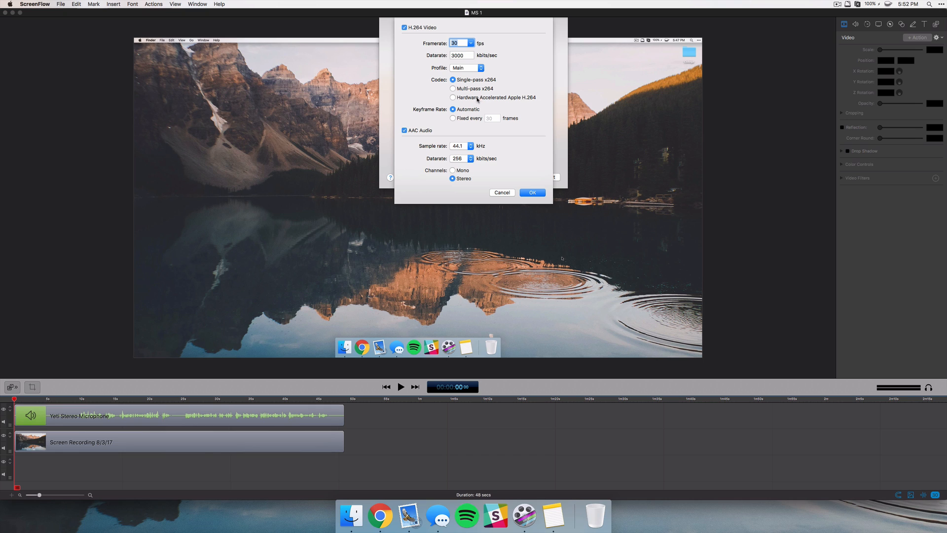
mouse_move(434, 137)
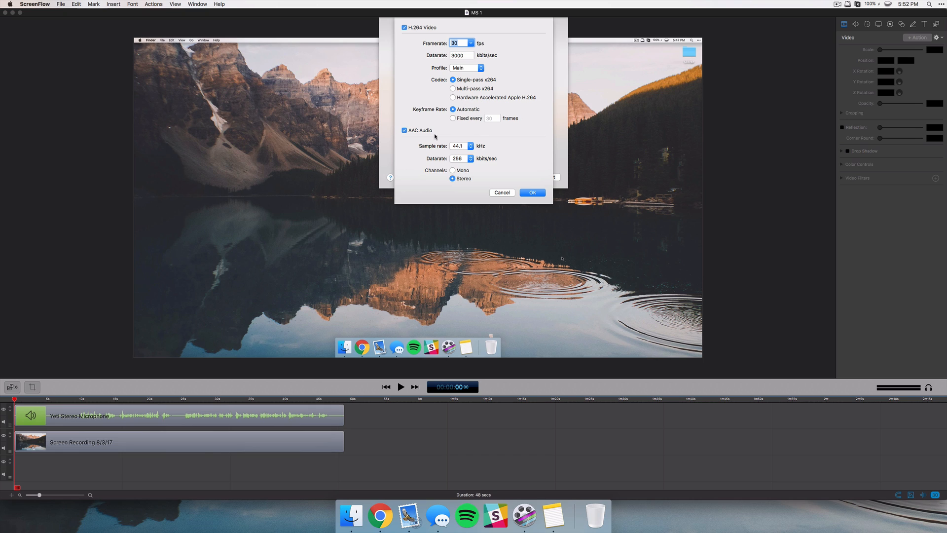
mouse_move(524, 149)
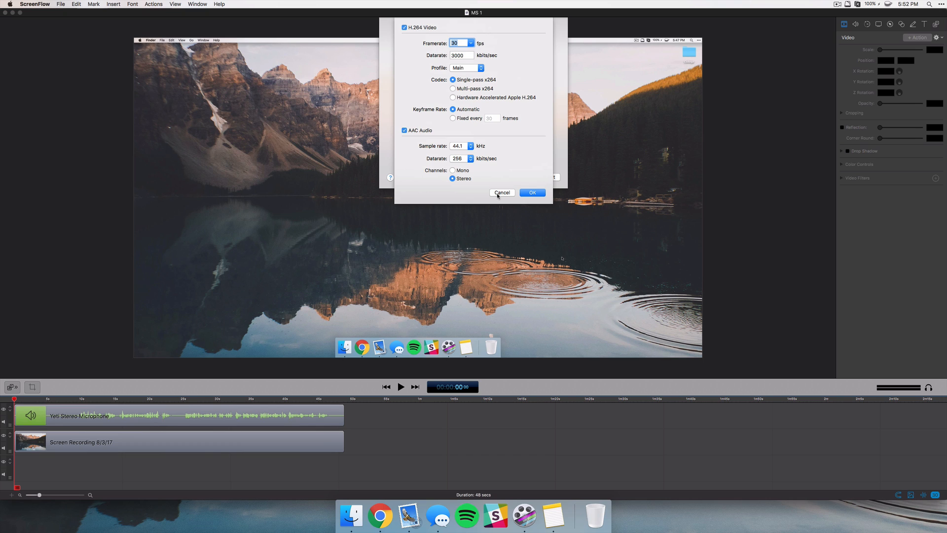
click(502, 193)
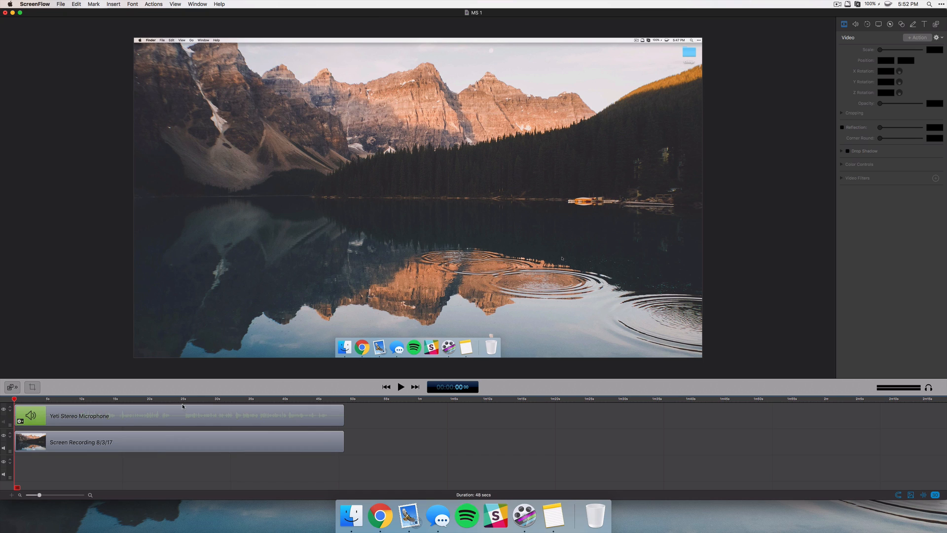
Step: Back on the timeline, place the playhead around the 20-second mark
click(184, 399)
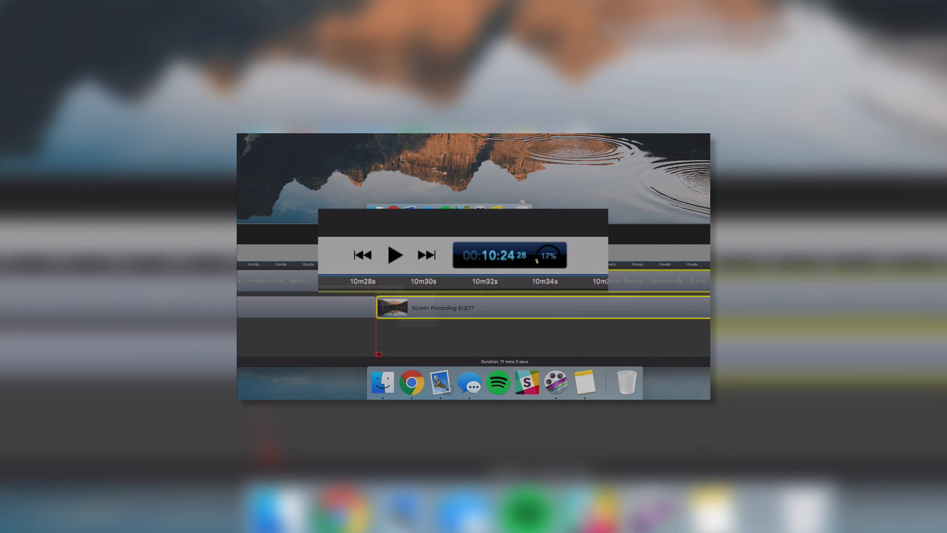
click(396, 255)
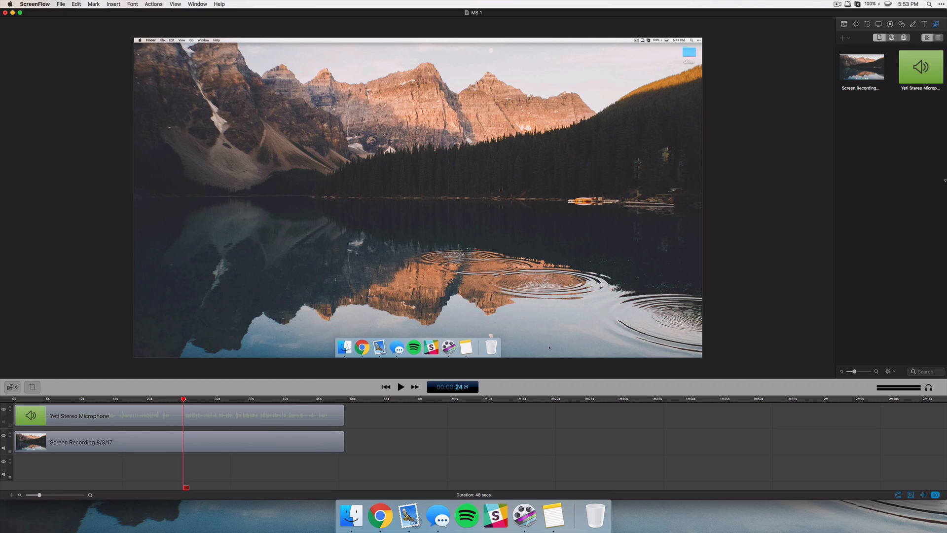
mouse_move(887, 217)
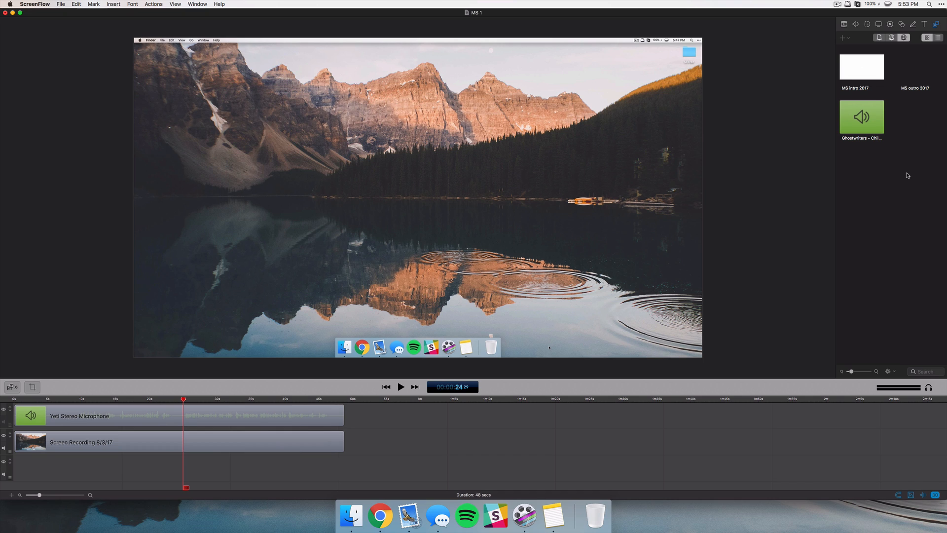
mouse_move(901, 130)
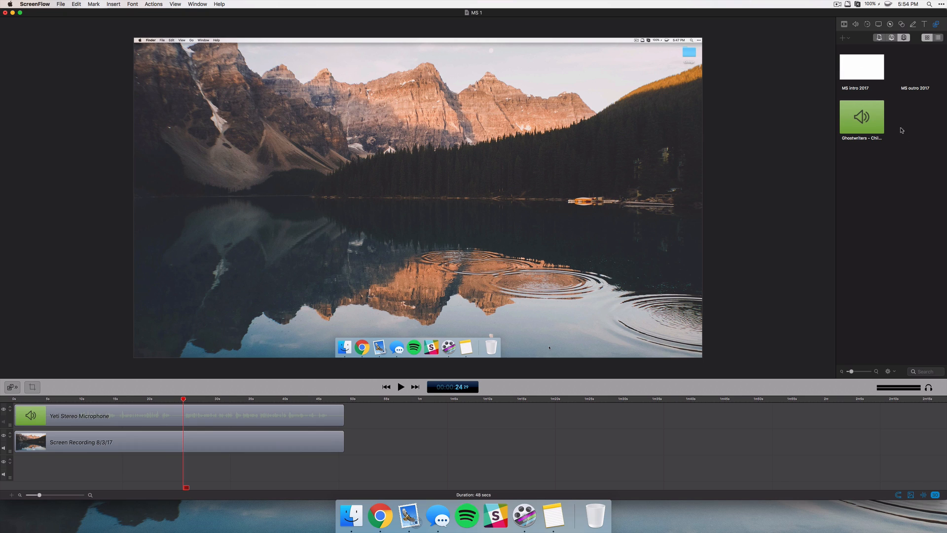
mouse_move(876, 191)
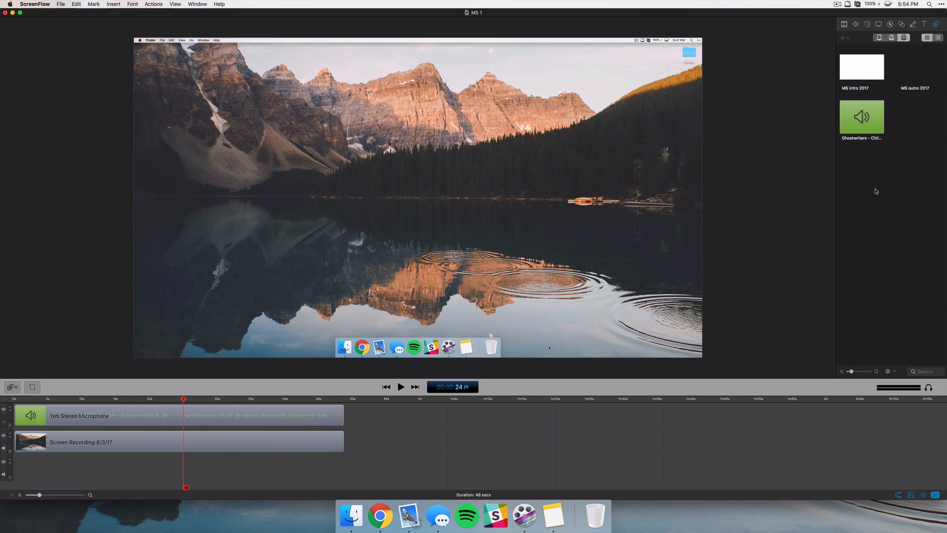
mouse_move(122, 102)
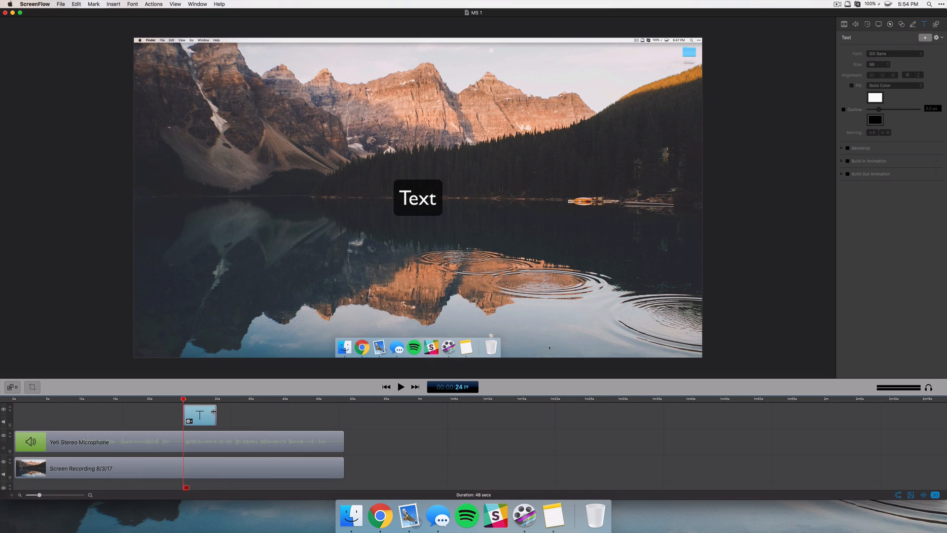
Step: Enable a build-in animation on the text clip and try the Typewriter type
click(201, 415)
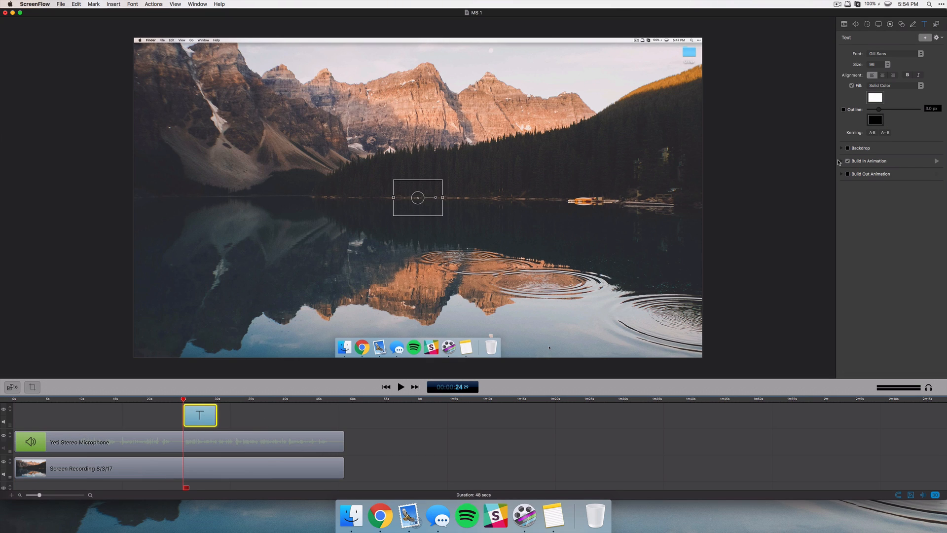
click(848, 161)
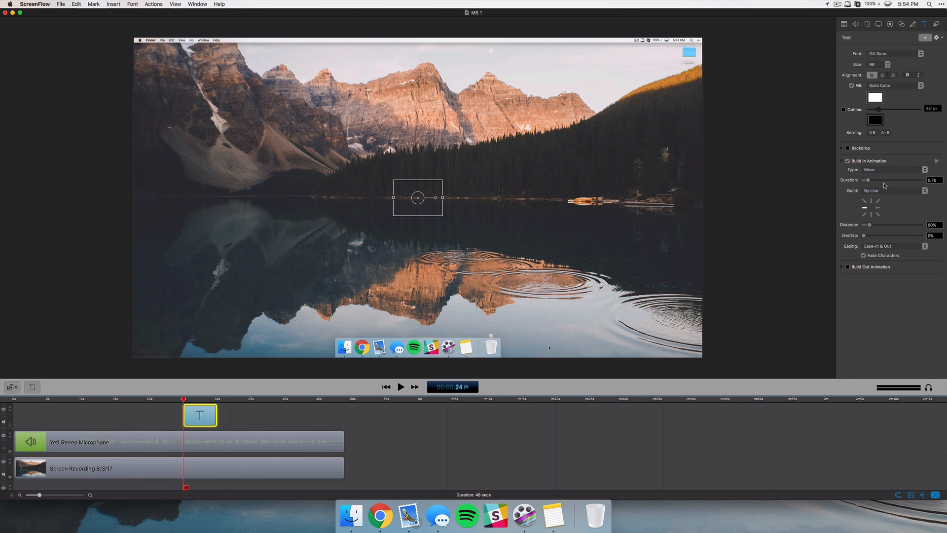
click(891, 169)
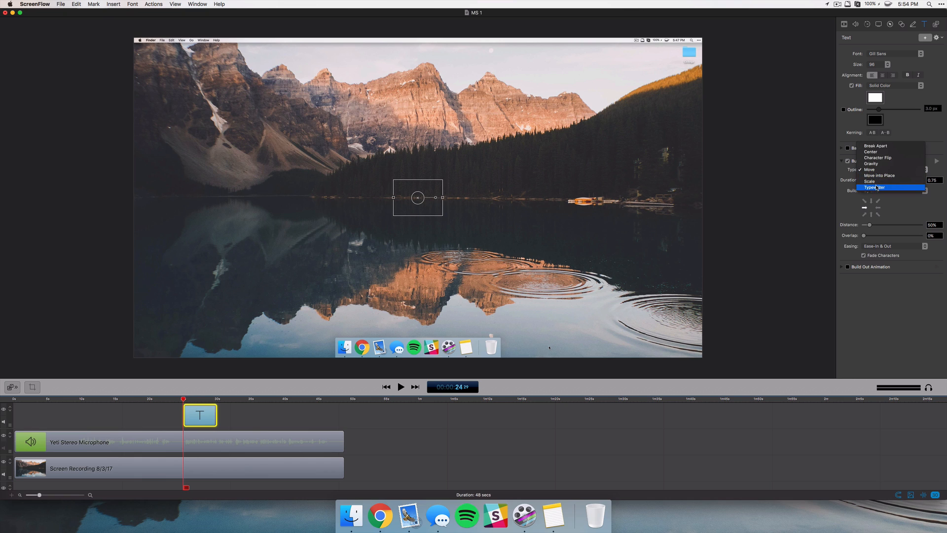
click(876, 188)
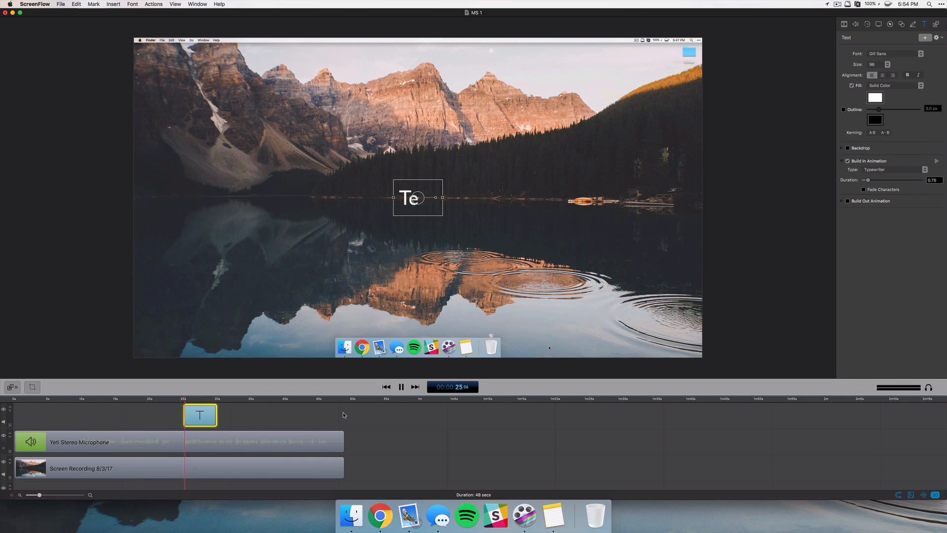
Step: Switch the build-in to Gravity, lengthen its duration slightly, raise elasticity, and preview it
click(401, 387)
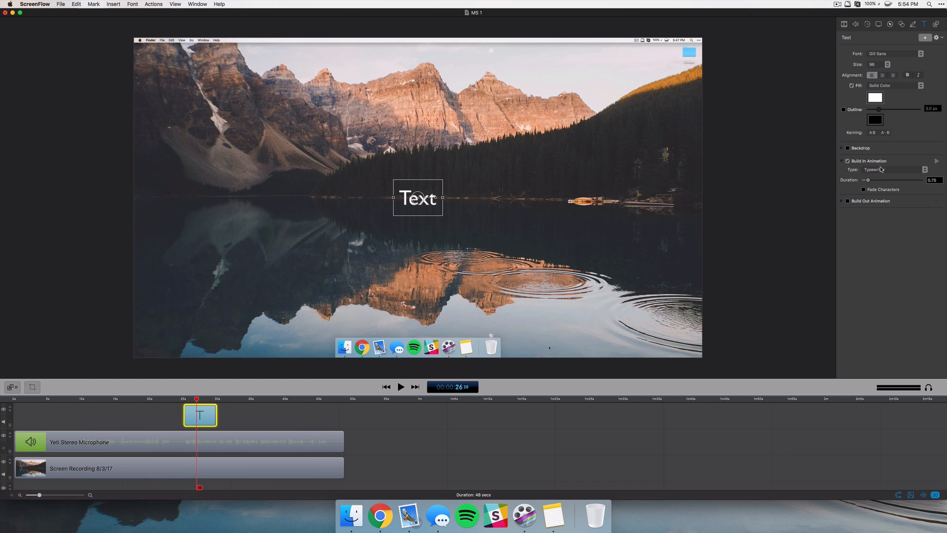
click(893, 169)
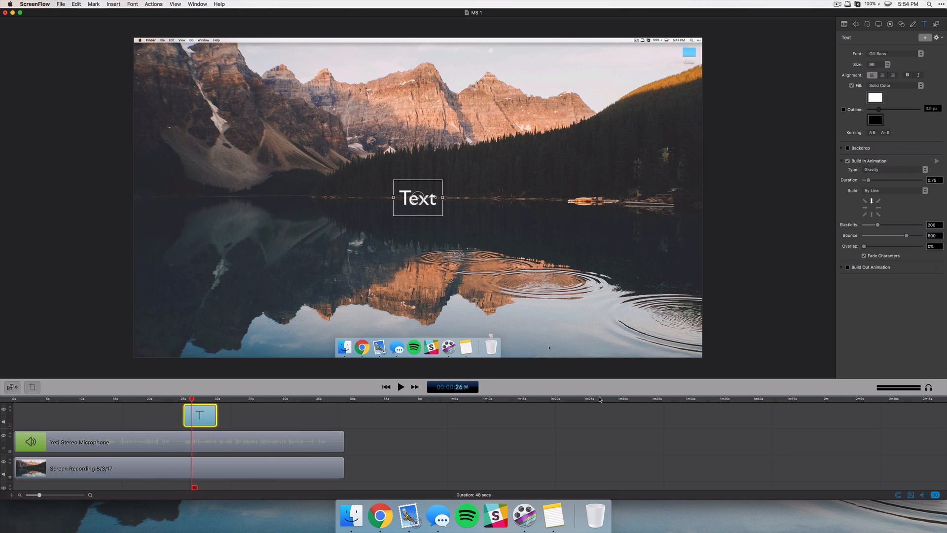
drag(866, 179, 868, 179)
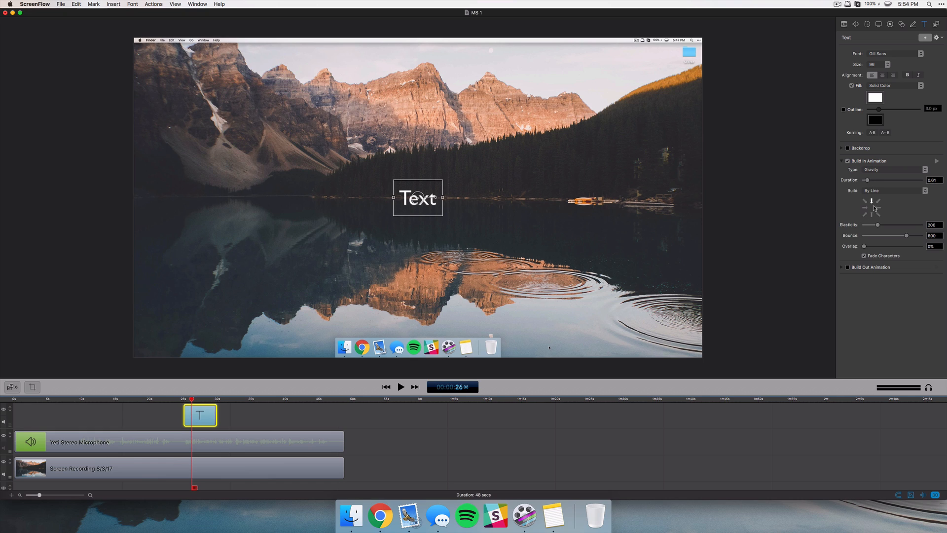
drag(872, 224, 899, 224)
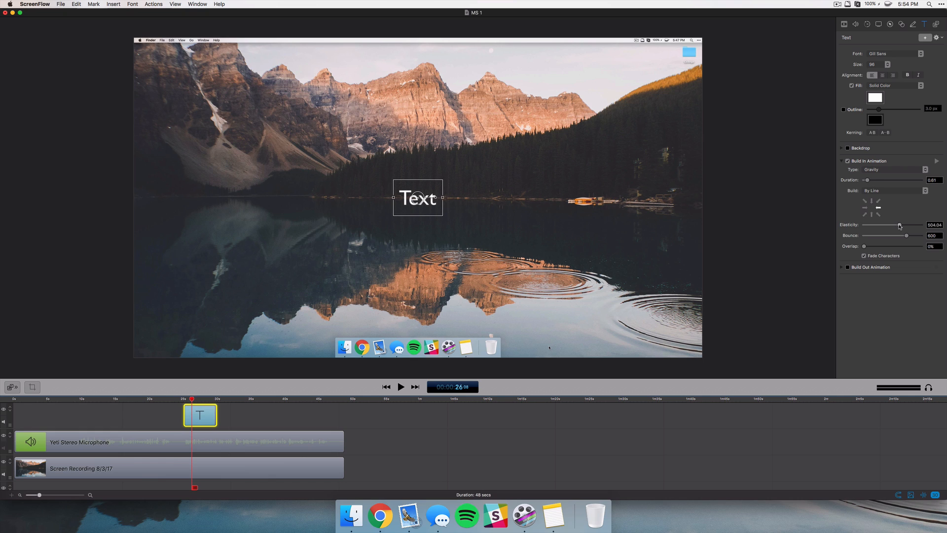
click(401, 386)
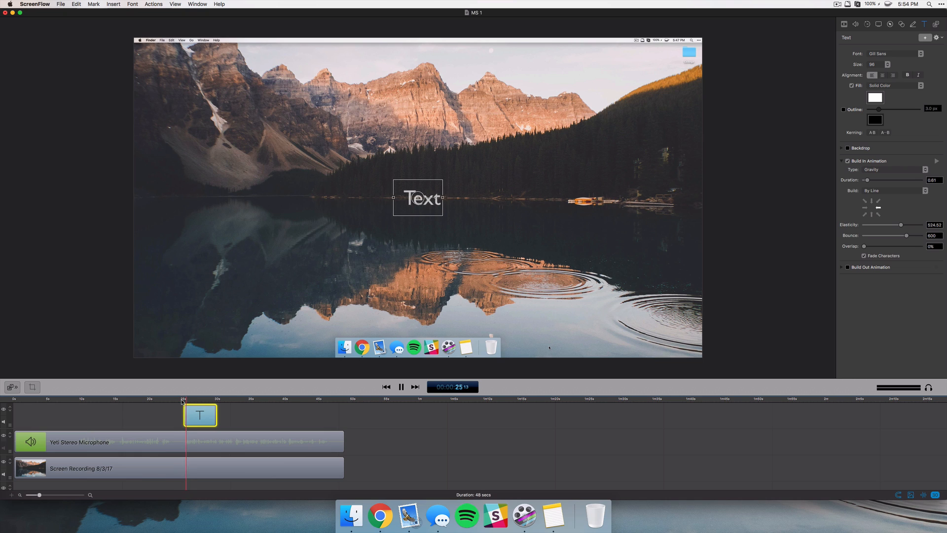
click(402, 386)
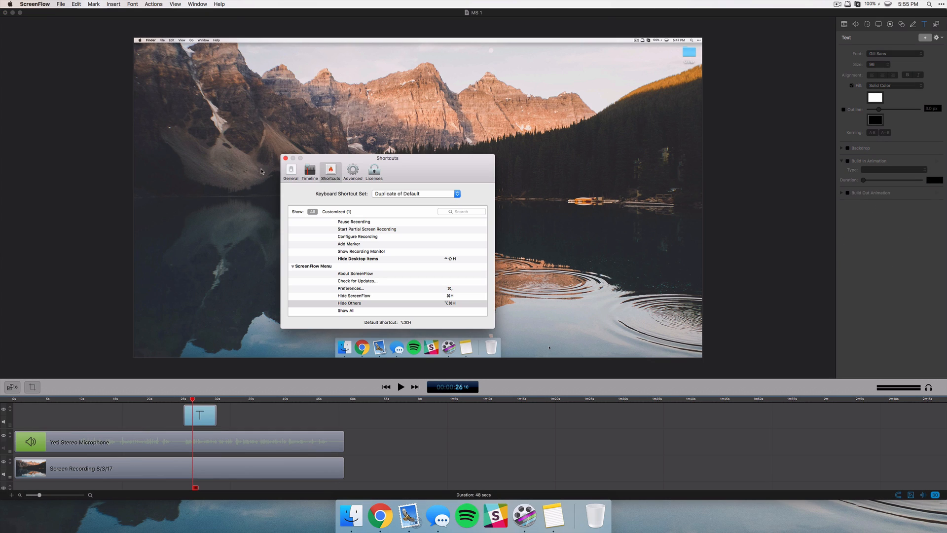
scroll(down, 3)
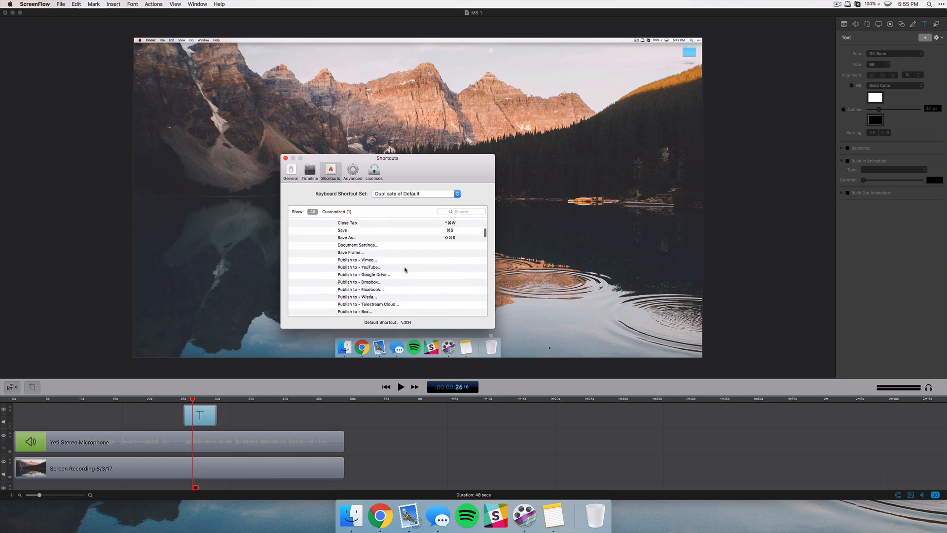
scroll(down, 3)
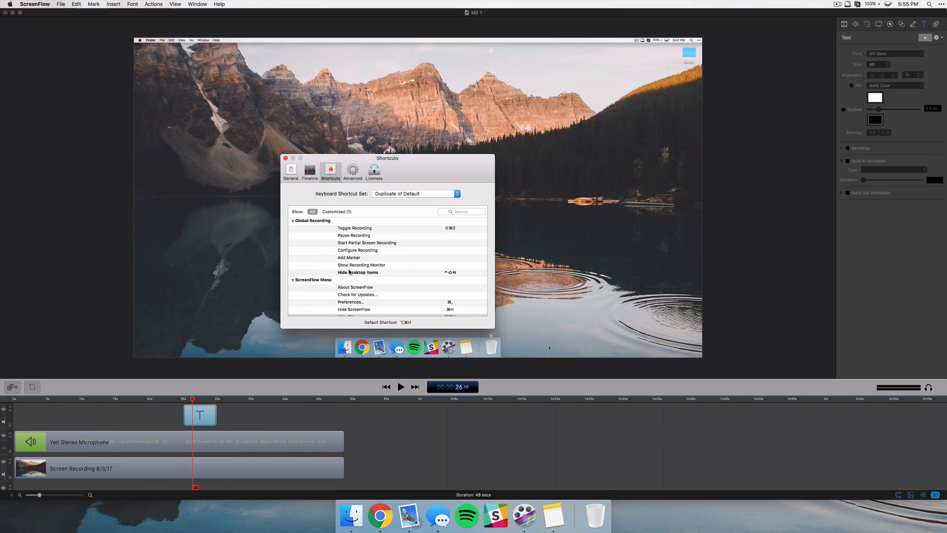
click(357, 272)
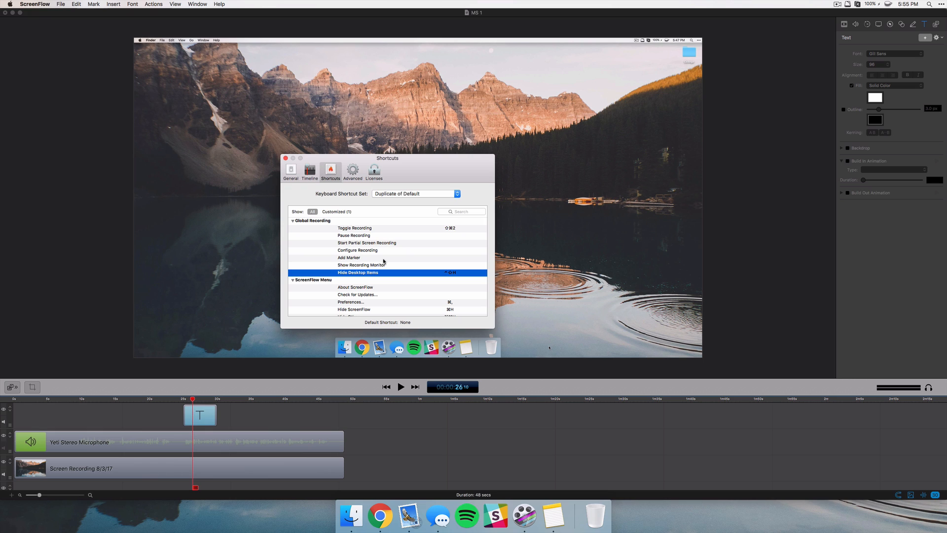
click(416, 193)
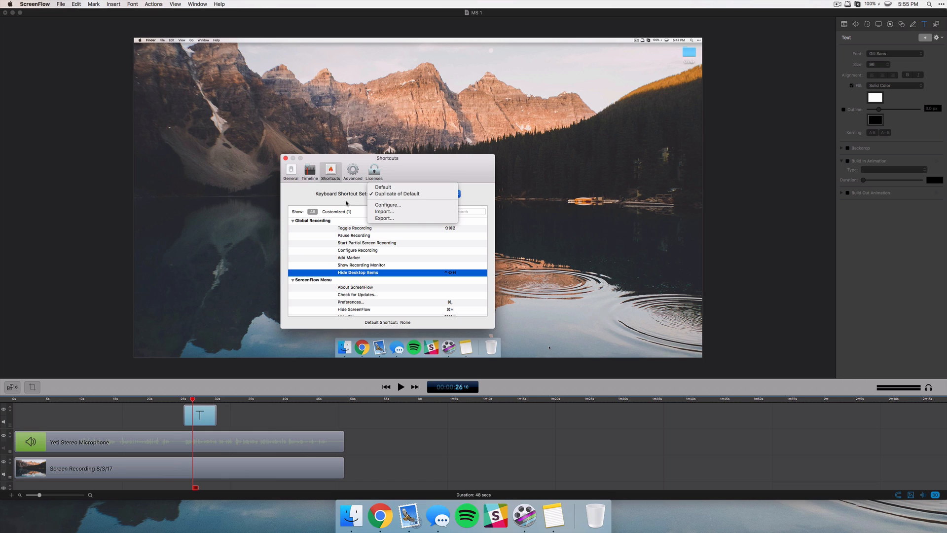
click(396, 194)
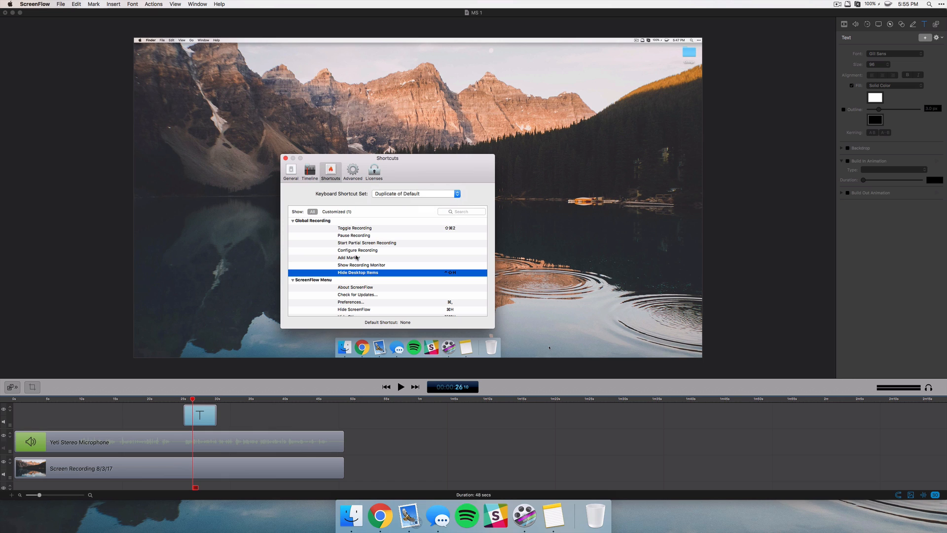
scroll(down, 3)
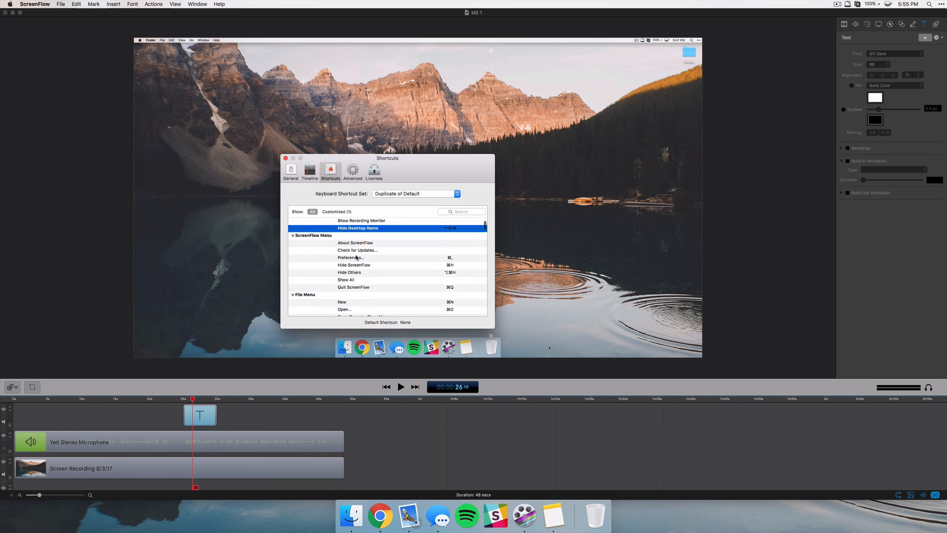
scroll(down, 3)
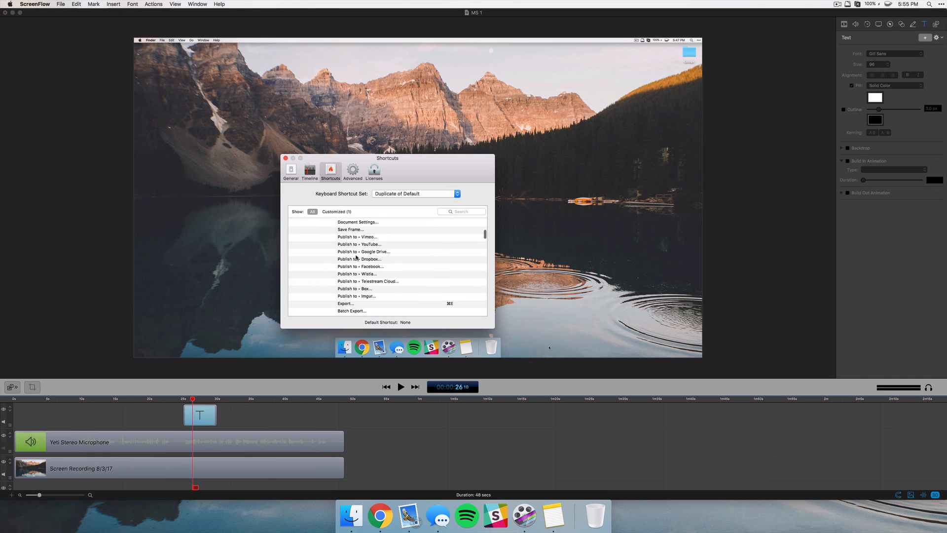
scroll(down, 3)
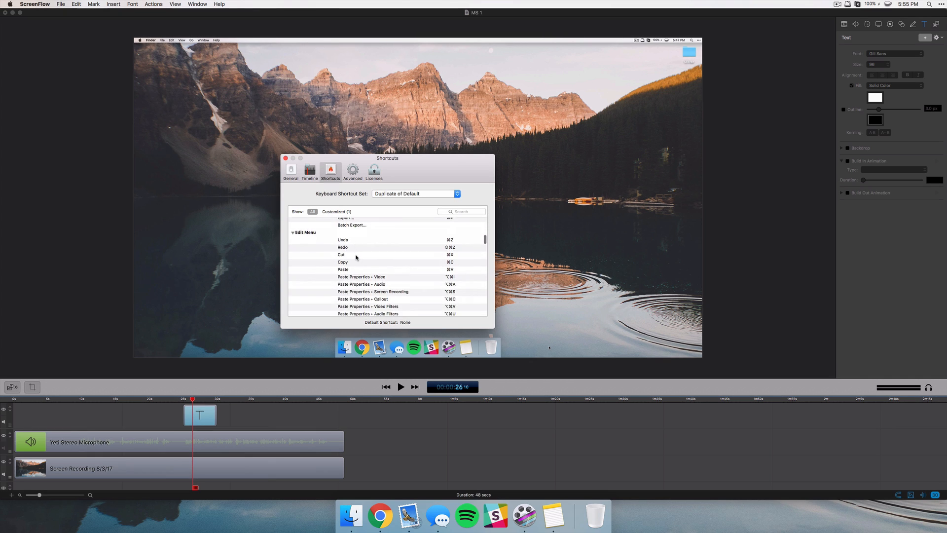
scroll(down, 3)
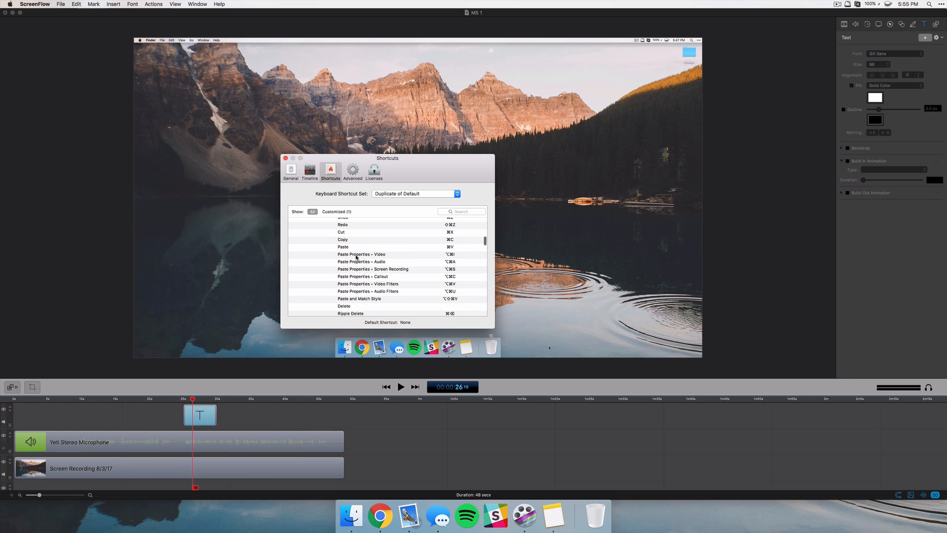
click(286, 157)
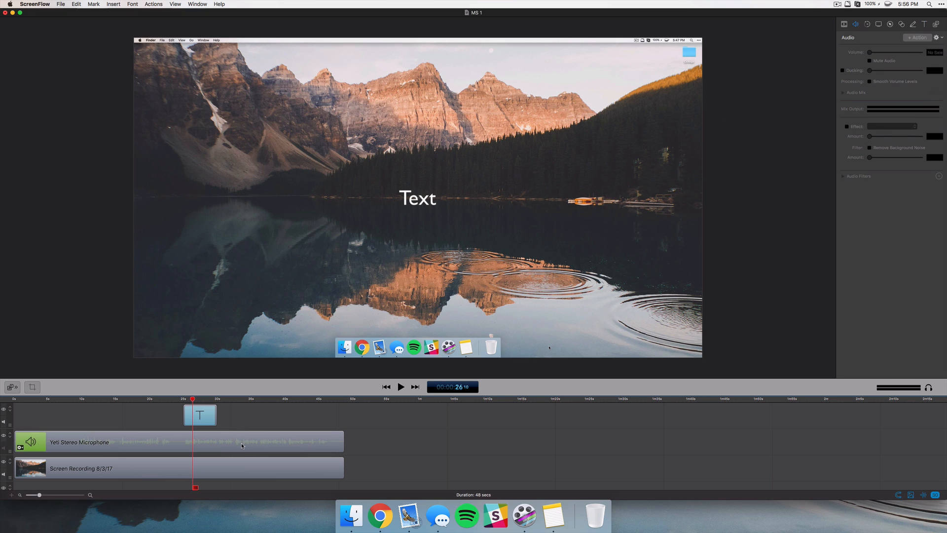
Step: Add an AUGraphicEQ filter to the Yeti Stereo Microphone clip and show its equalizer with 10 bands
click(182, 441)
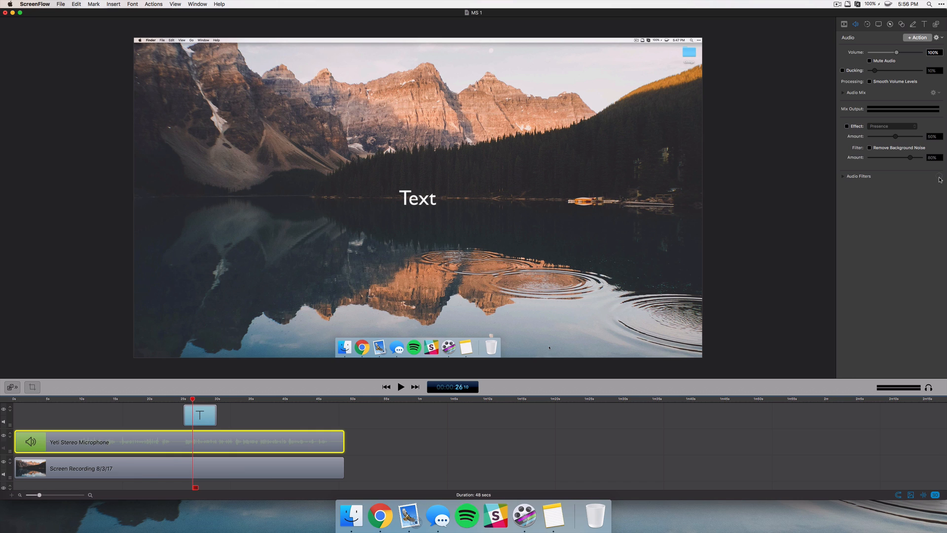
click(842, 176)
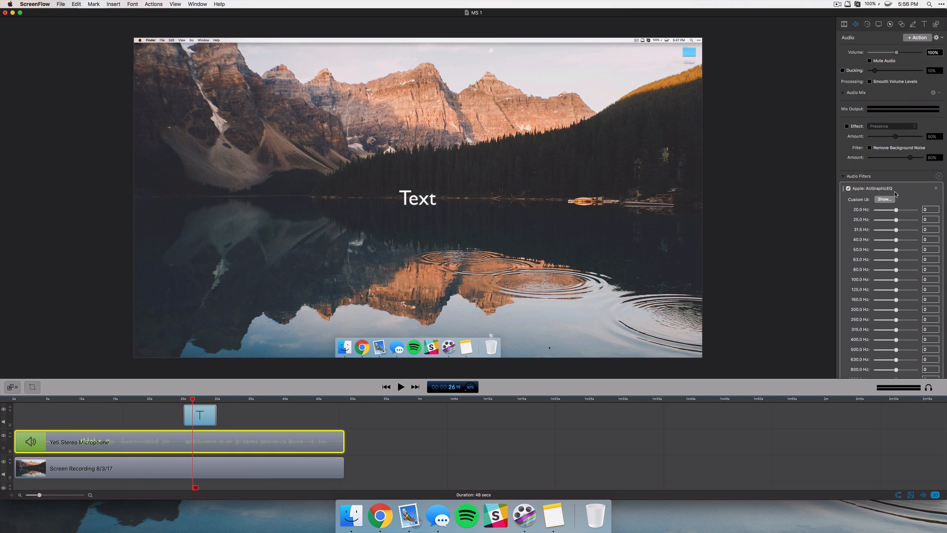
click(882, 199)
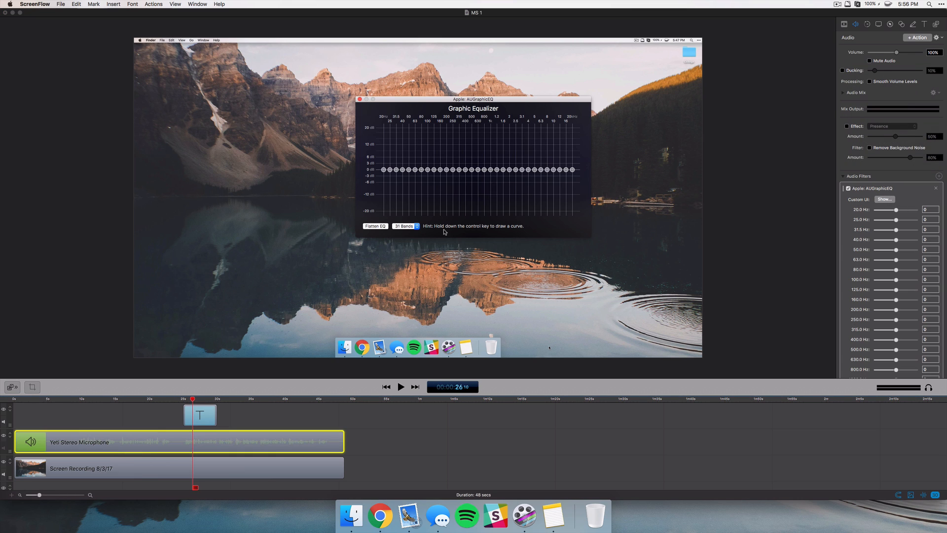
click(415, 226)
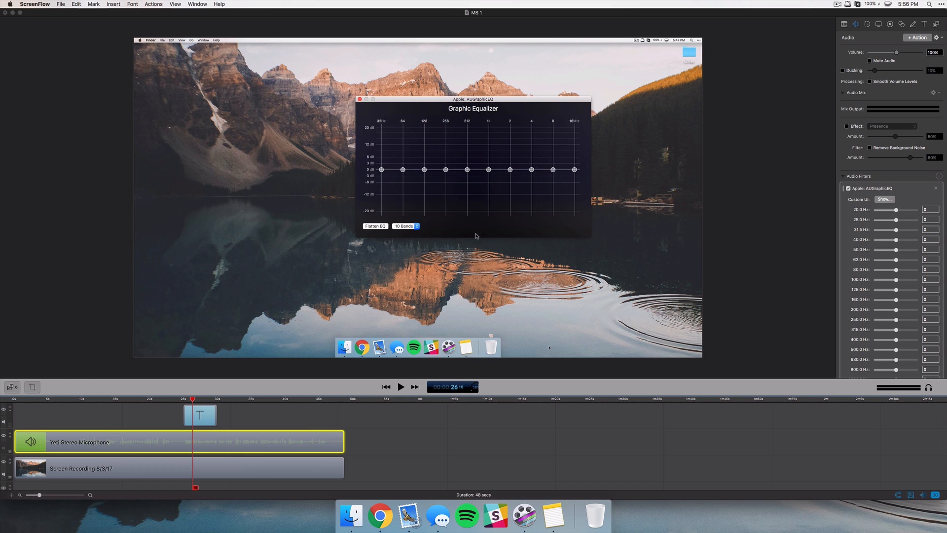
scroll(down, 3)
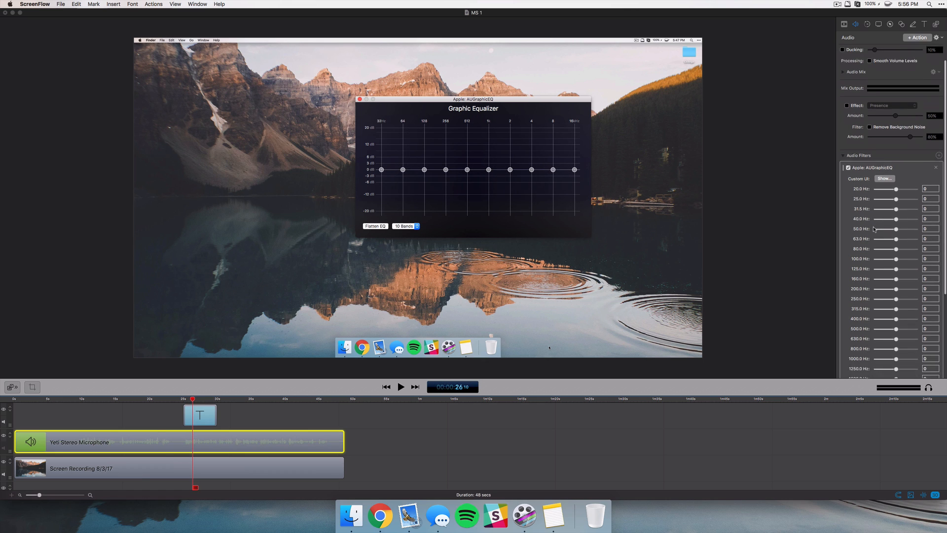